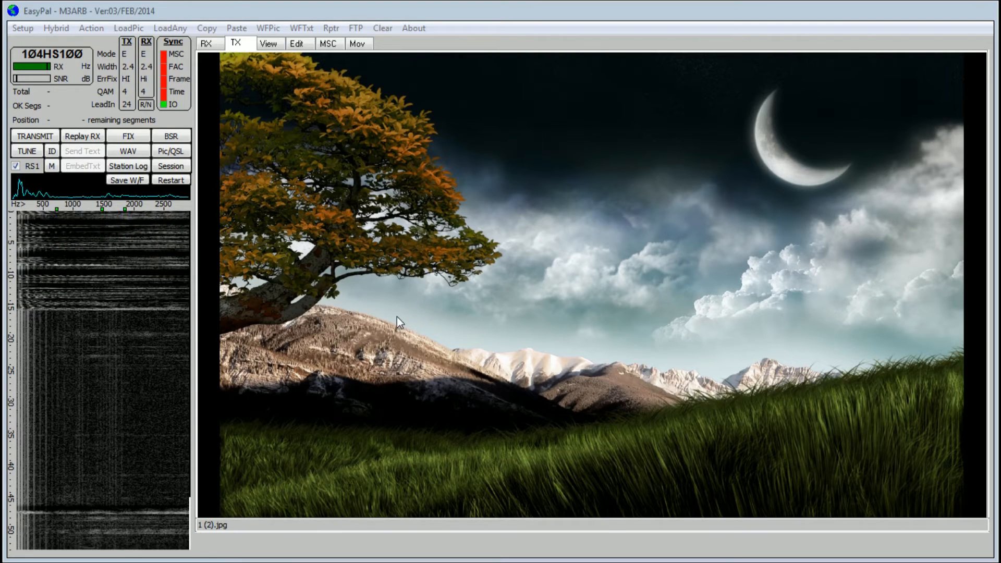
{"action": "mouse_move", "coordinate": [331, 144]}
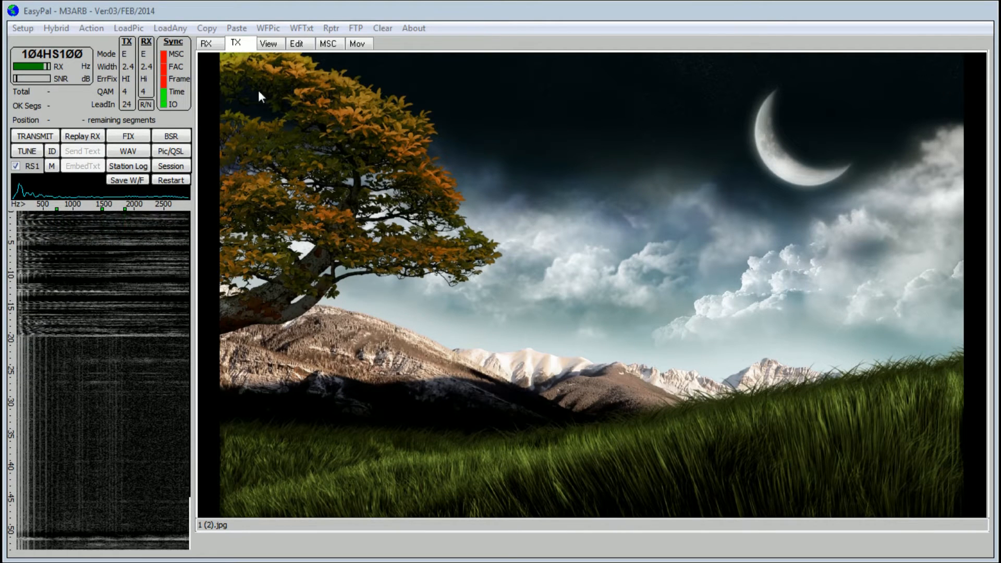
Step: View the received picture, return to the transmit landscape and add an image placeholder via Pic/QSL
{"action": "left_click", "coordinate": [208, 44]}
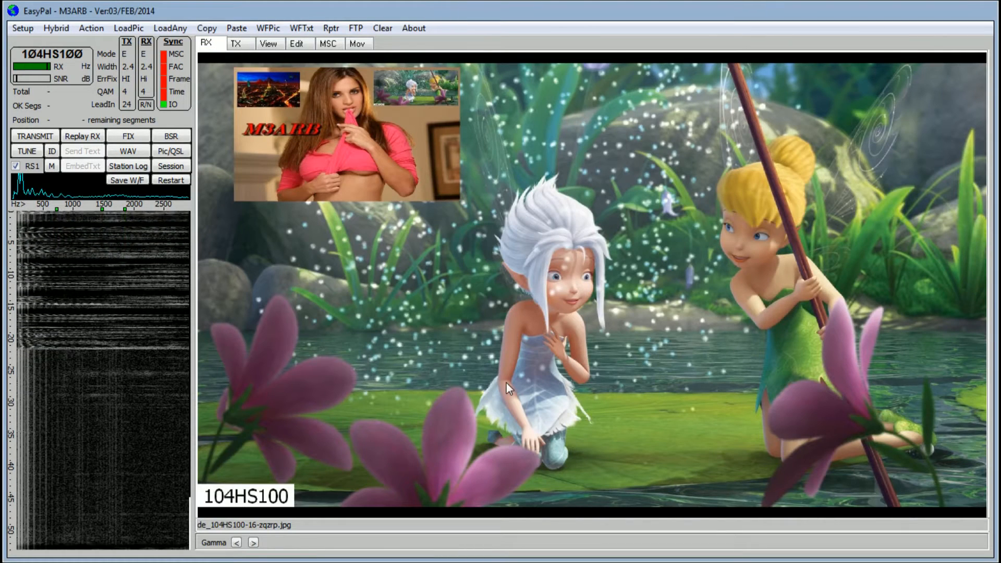
{"action": "mouse_move", "coordinate": [428, 338]}
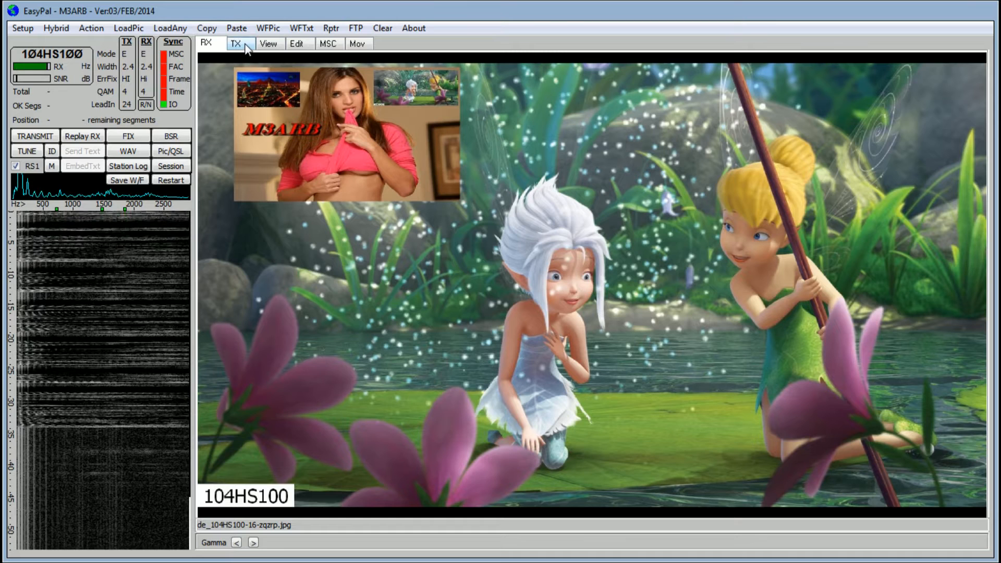
{"action": "left_click", "coordinate": [236, 44]}
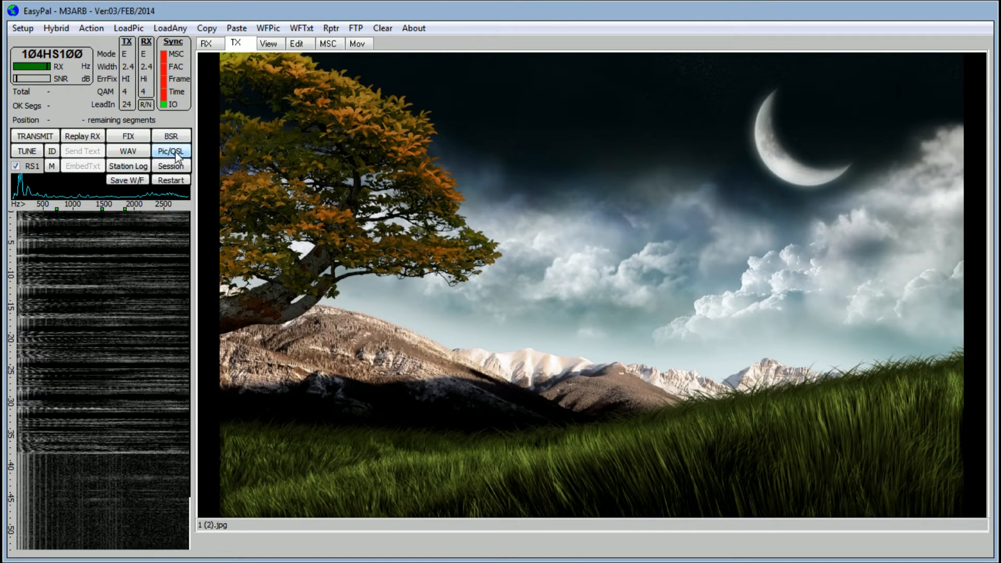
{"action": "left_click", "coordinate": [171, 150]}
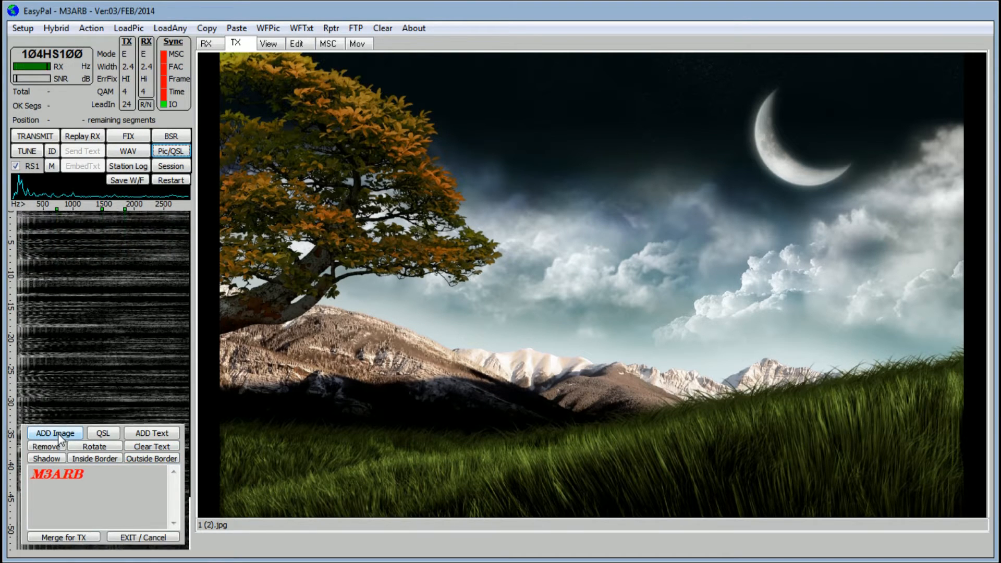
{"action": "left_click", "coordinate": [54, 432]}
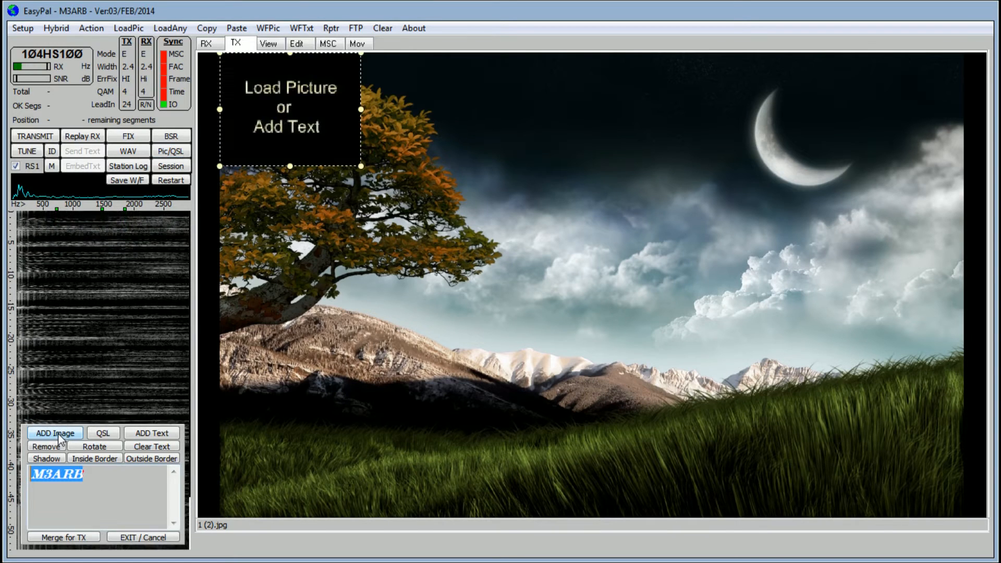
Step: Paste the received fairy picture, enlarge it and place it in the upper right of the landscape
{"action": "left_click_drag", "start_coordinate": [290, 106], "coordinate": [475, 211]}
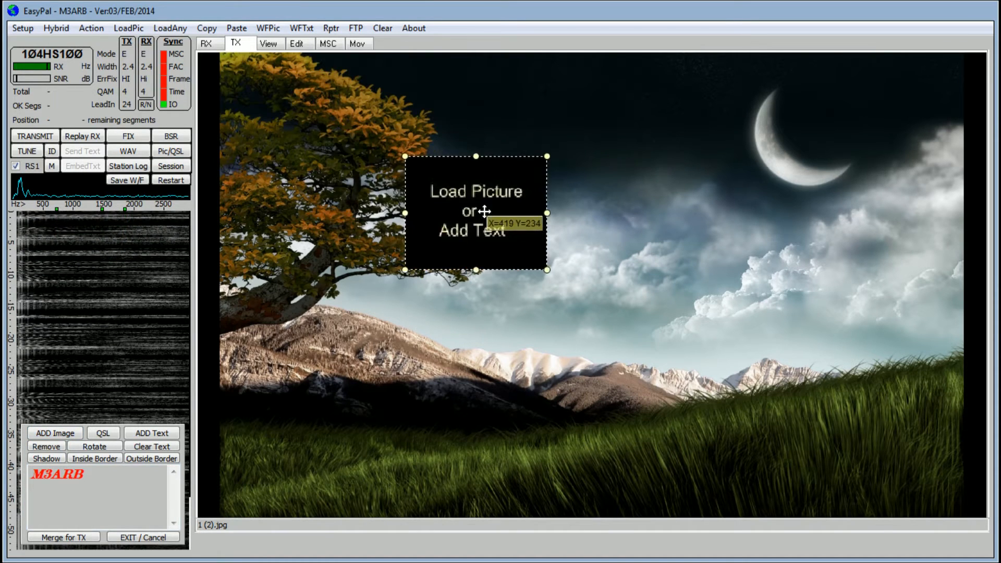
{"action": "left_click_drag", "start_coordinate": [475, 214], "coordinate": [541, 225]}
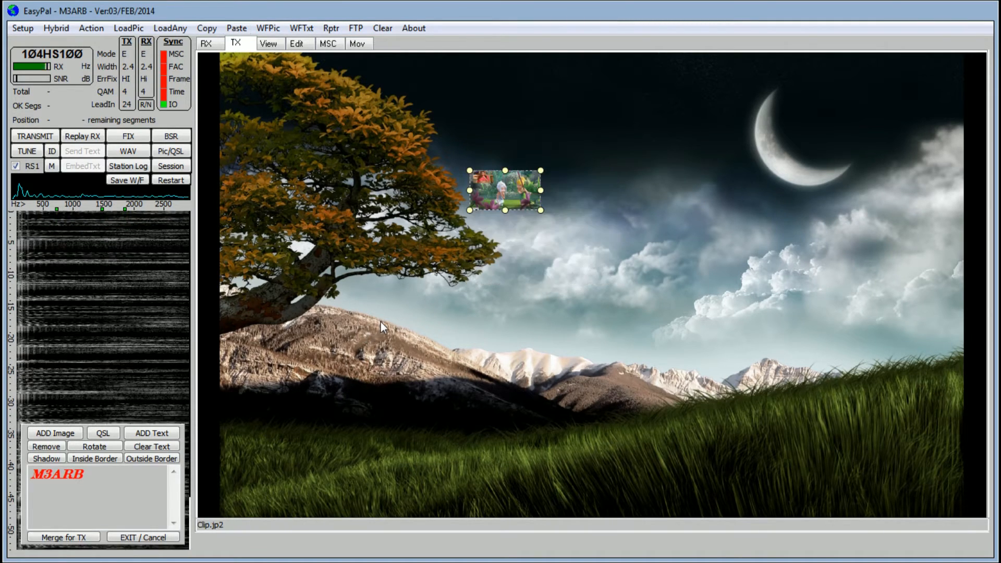
{"action": "mouse_move", "coordinate": [589, 231]}
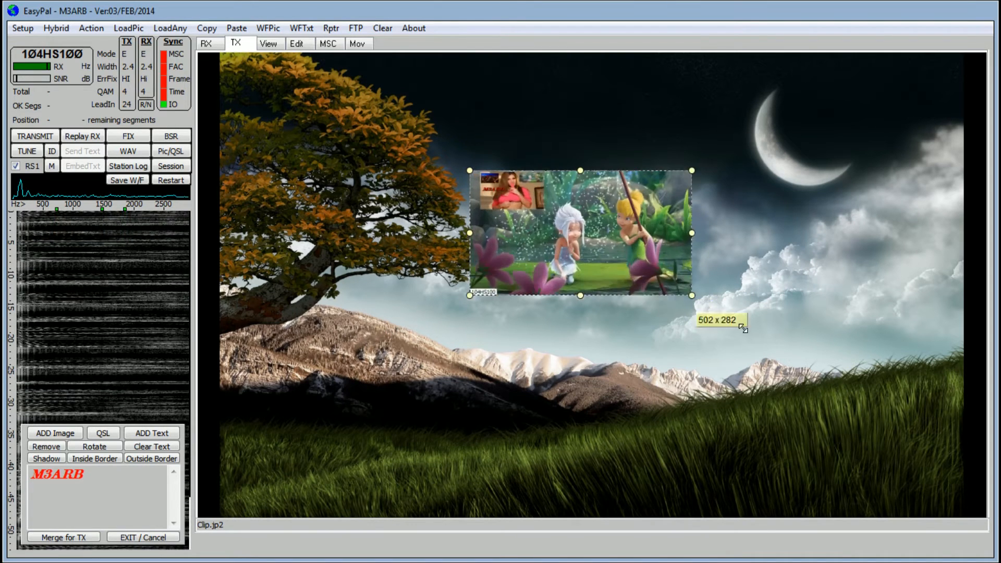
{"action": "left_click_drag", "start_coordinate": [691, 297], "coordinate": [791, 351]}
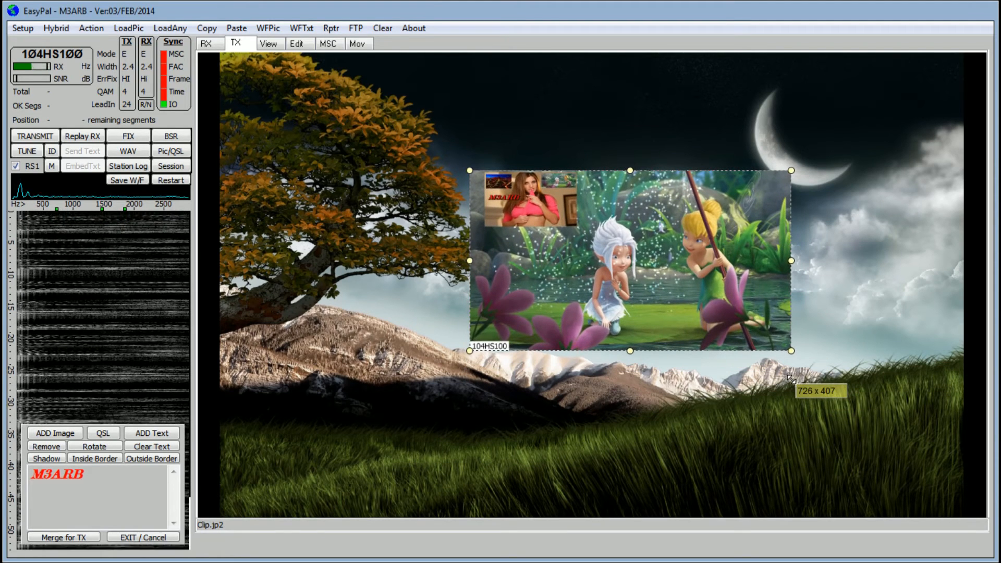
{"action": "left_click_drag", "start_coordinate": [629, 262], "coordinate": [509, 226]}
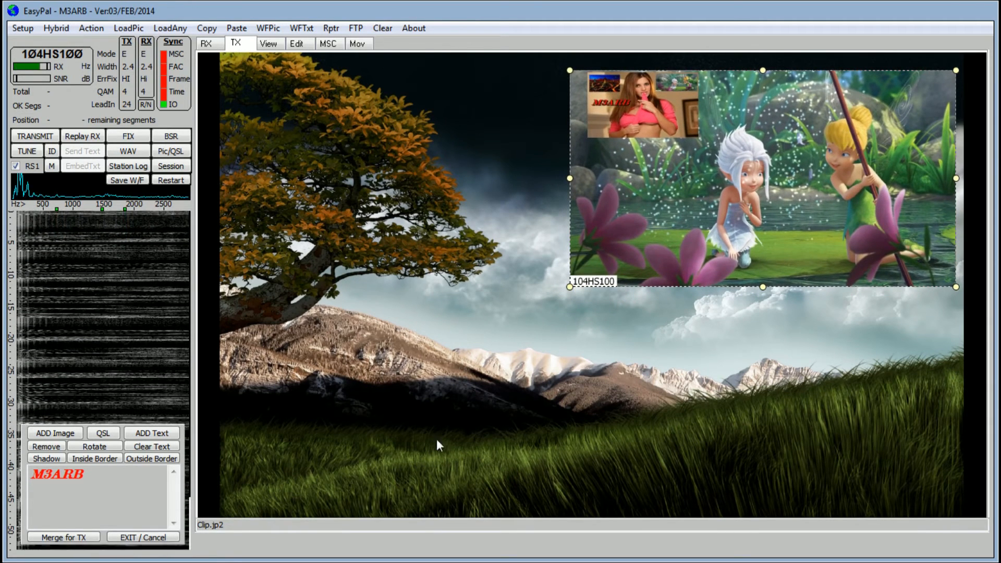
{"action": "mouse_move", "coordinate": [288, 415]}
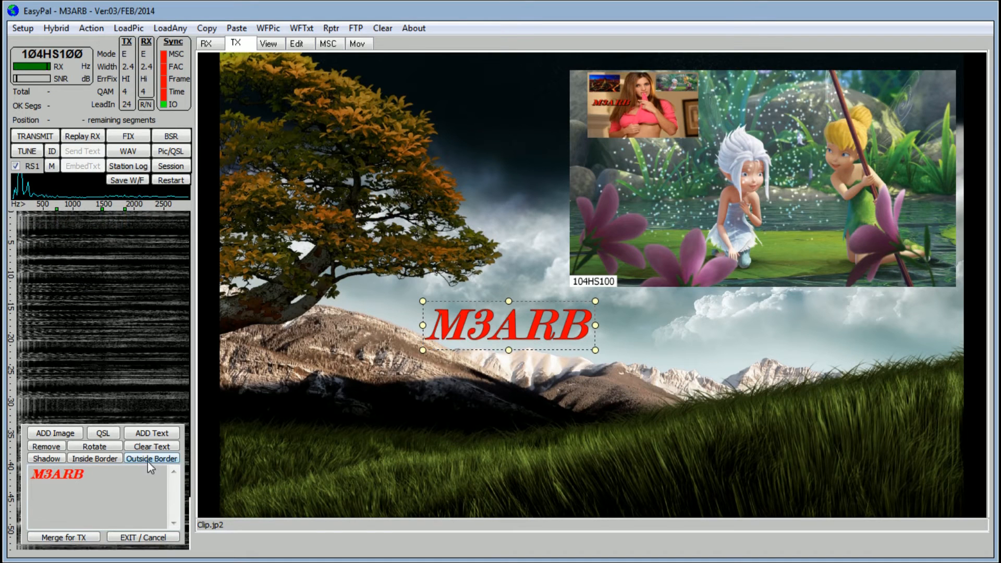
Step: Give the red M3ARB text a dark shadowed outline, enlarge it and place it below the pasted picture
{"action": "left_click", "coordinate": [152, 458]}
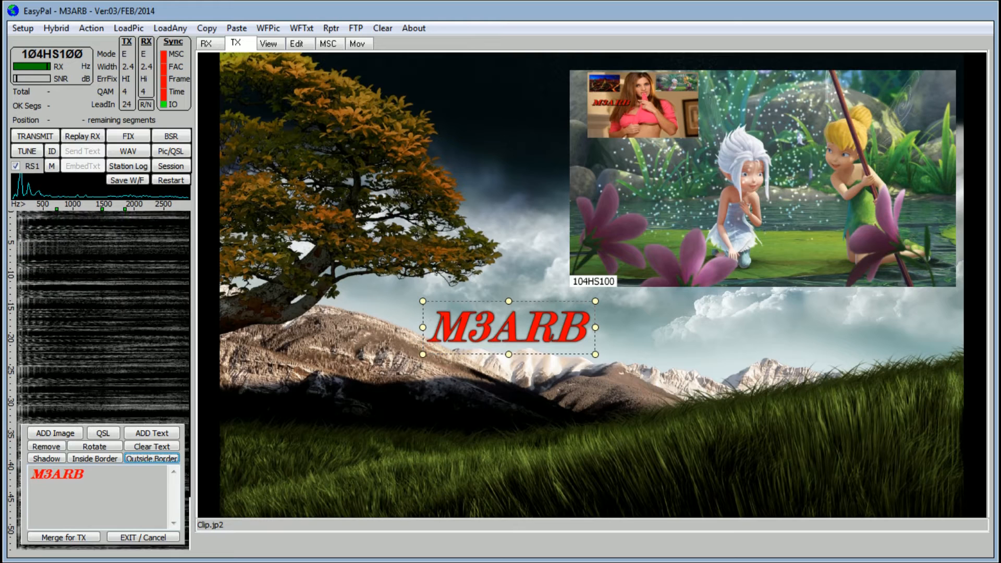
{"action": "left_click", "coordinate": [46, 457]}
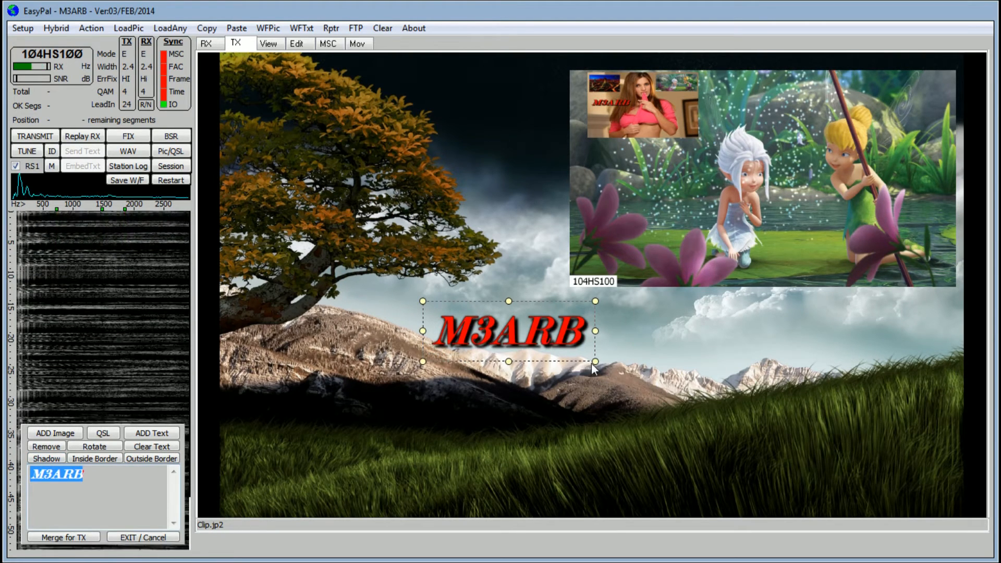
{"action": "left_click_drag", "start_coordinate": [594, 361], "coordinate": [661, 384]}
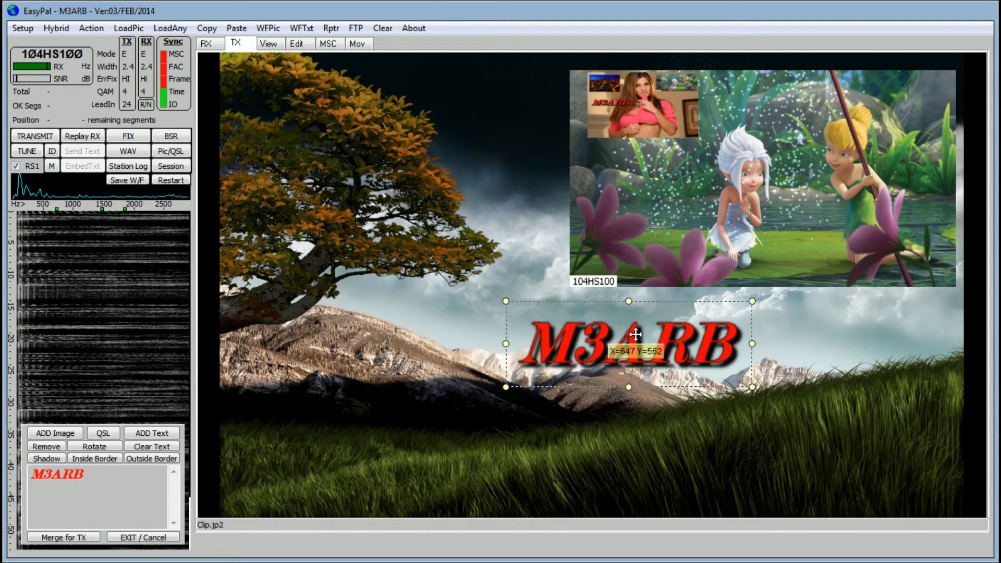
{"action": "left_click_drag", "start_coordinate": [617, 342], "coordinate": [702, 322]}
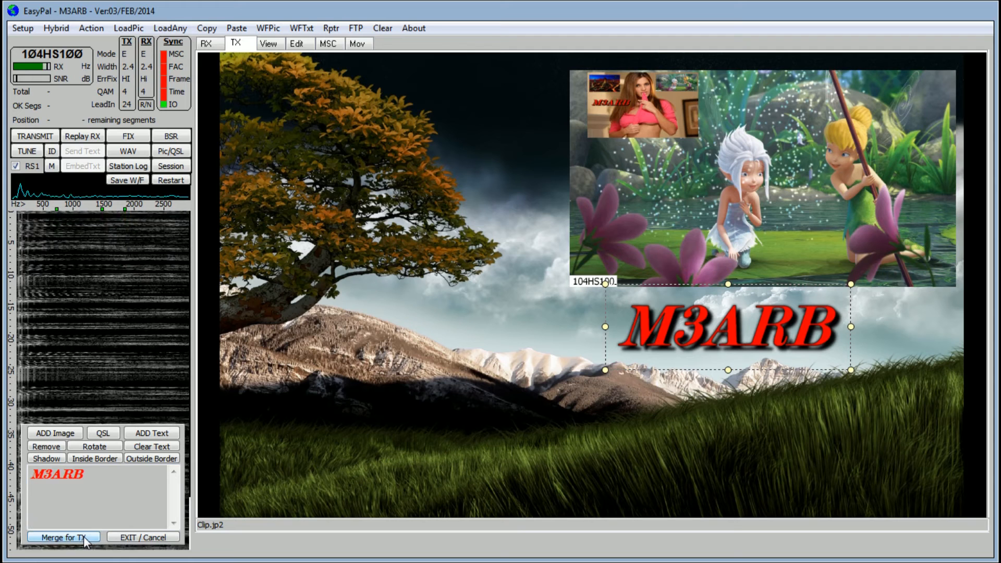
Step: Merge the fairy picture and M3ARB caption into the transmit image and start transmitting it
{"action": "left_click", "coordinate": [60, 551]}
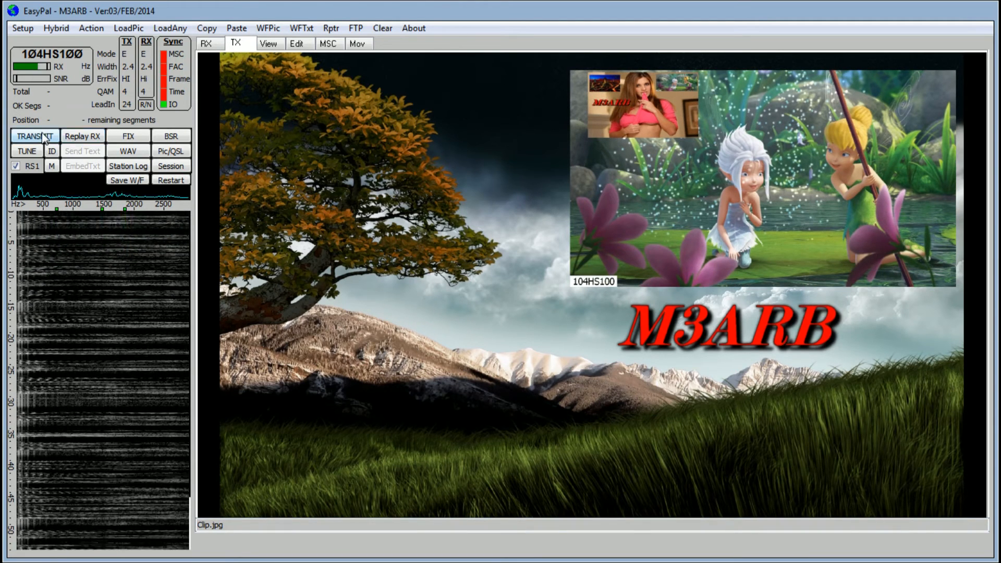
{"action": "left_click", "coordinate": [30, 137]}
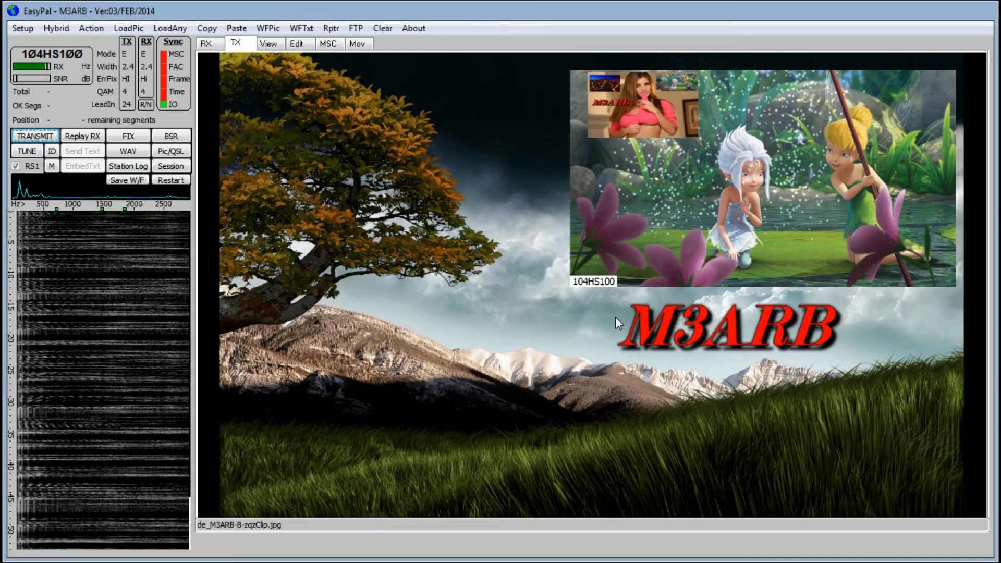
{"action": "mouse_move", "coordinate": [416, 409]}
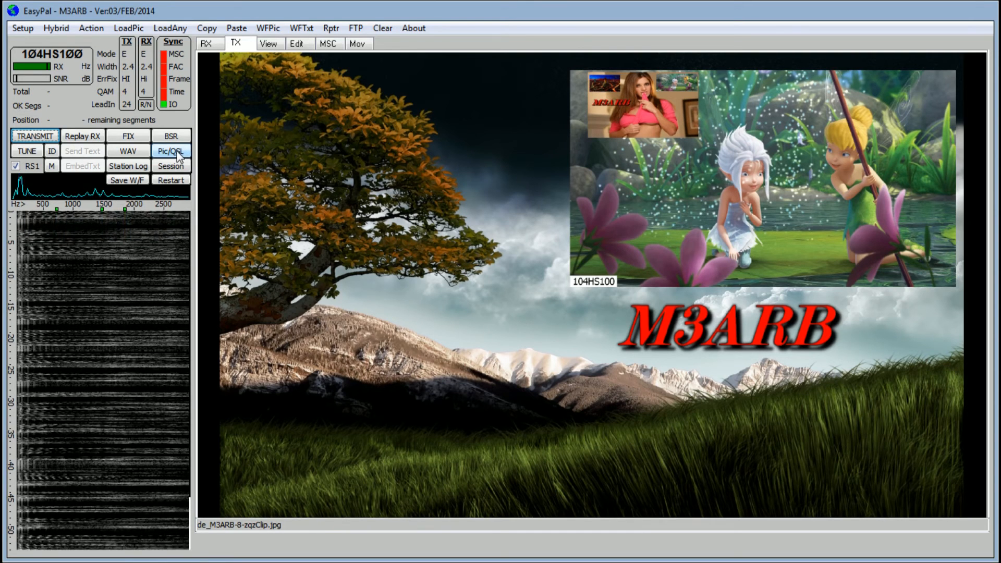
Step: Paste a second fairy picture at the upper left, enlarge it, and give the new M3ARB text a dark outline
{"action": "left_click", "coordinate": [171, 150]}
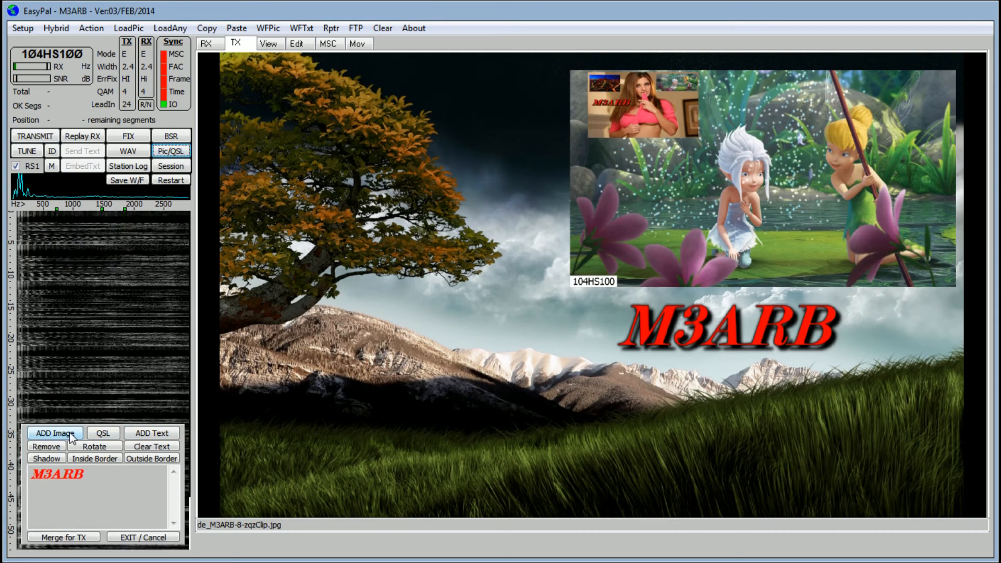
{"action": "left_click", "coordinate": [55, 431]}
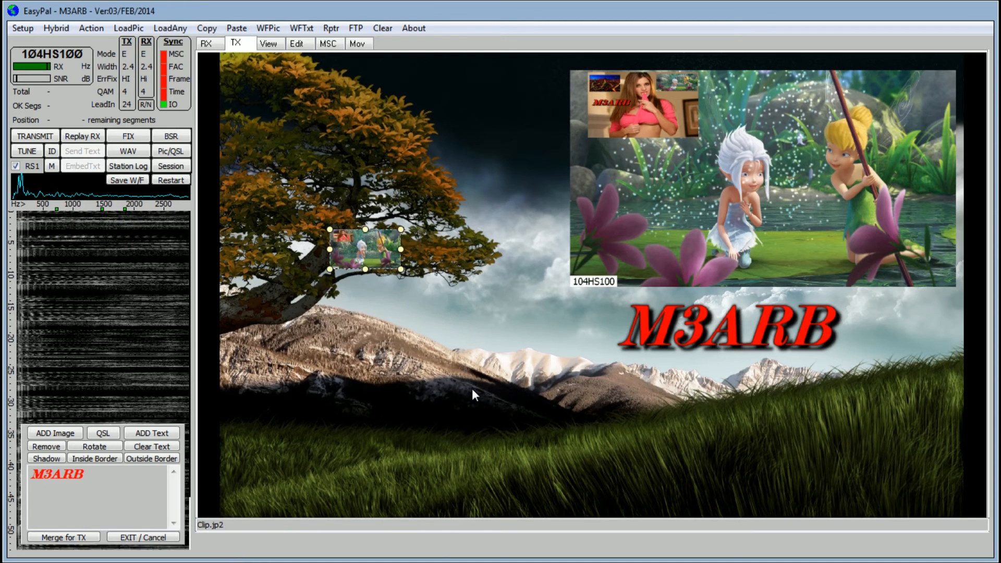
{"action": "left_click_drag", "start_coordinate": [399, 268], "coordinate": [544, 349]}
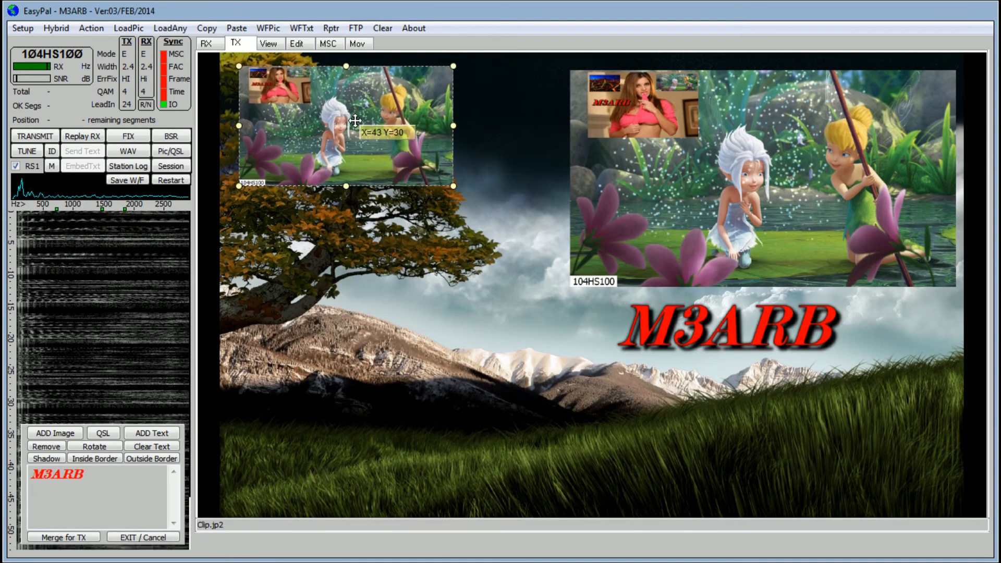
{"action": "left_click_drag", "start_coordinate": [453, 187], "coordinate": [471, 197]}
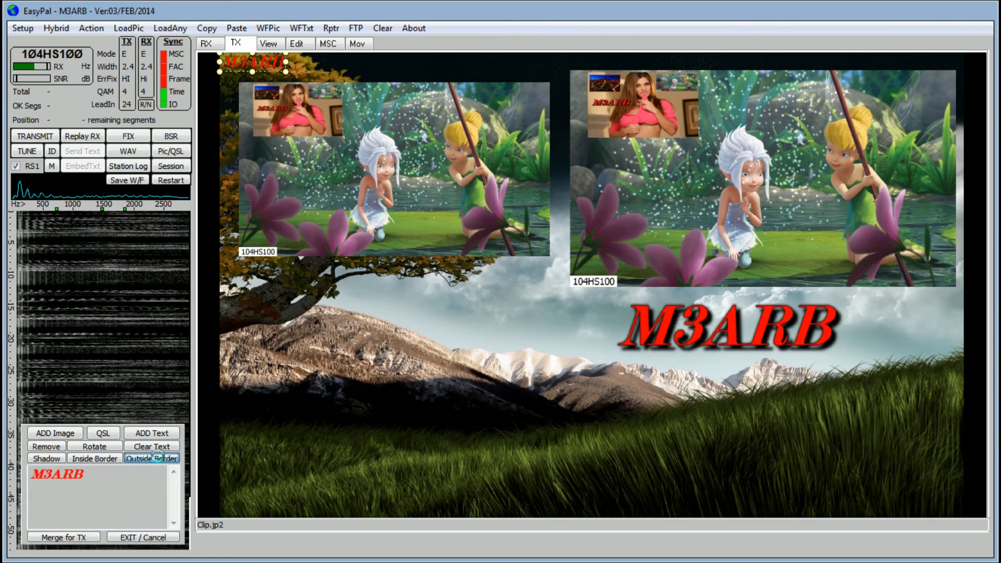
{"action": "left_click", "coordinate": [46, 459]}
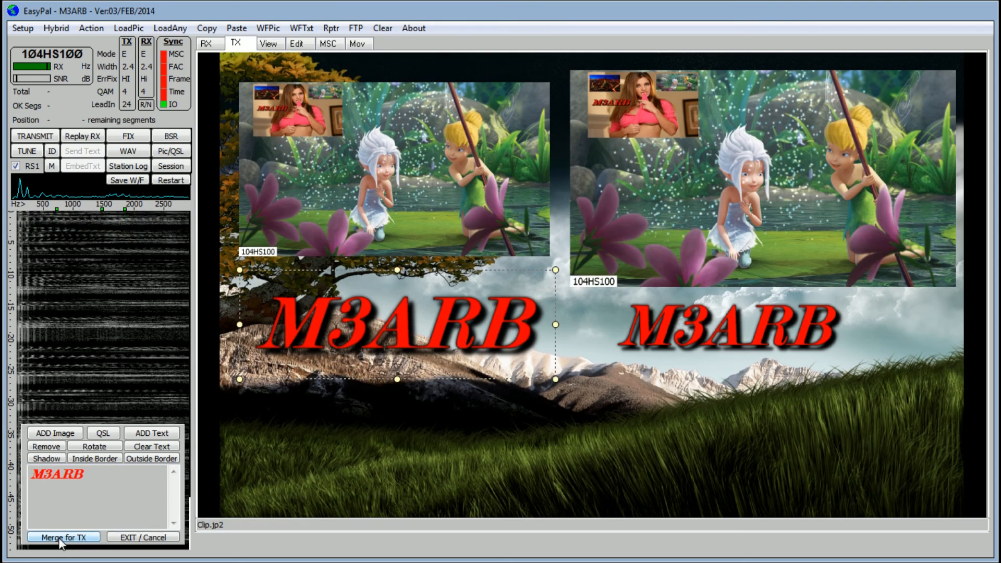
Step: Merge the second picture and M3ARB caption into the landscape transmit picture
{"action": "left_click", "coordinate": [63, 536]}
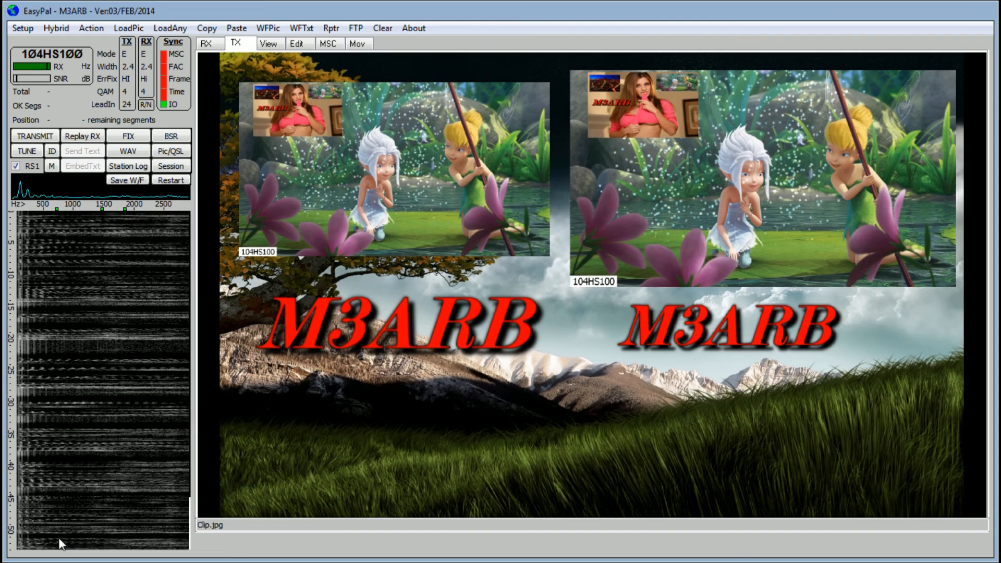